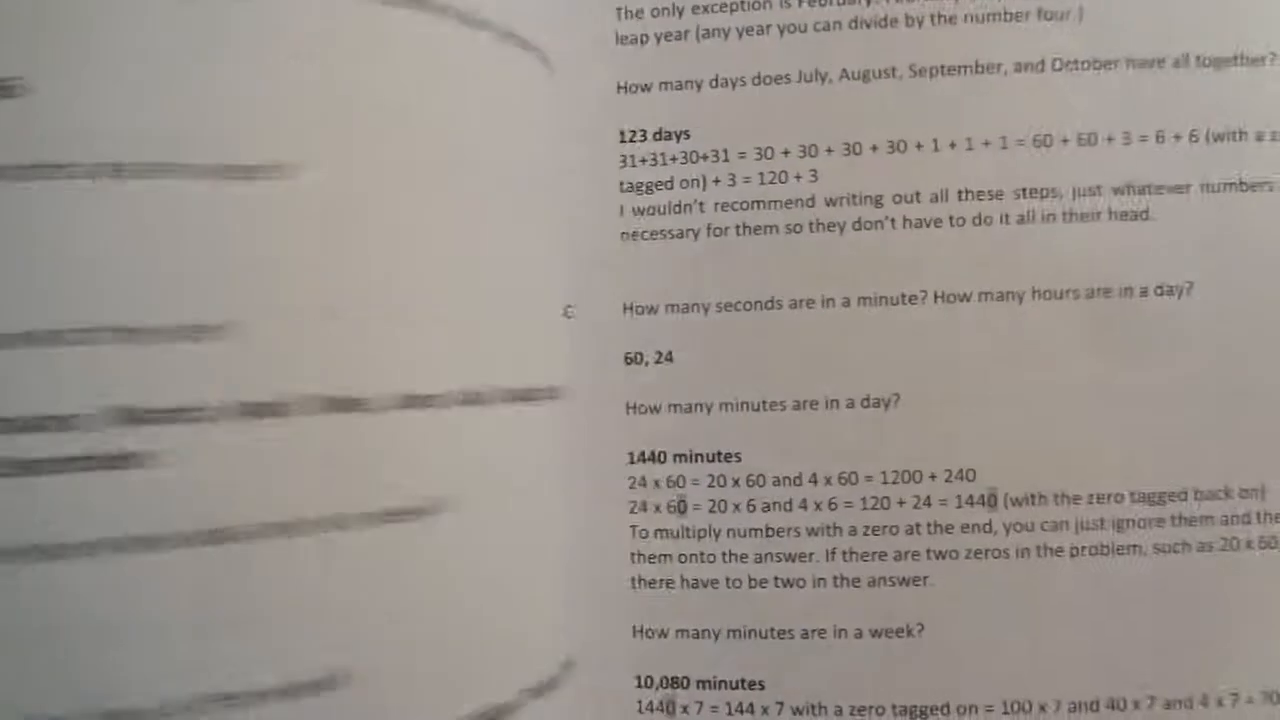
scroll(up, 3)
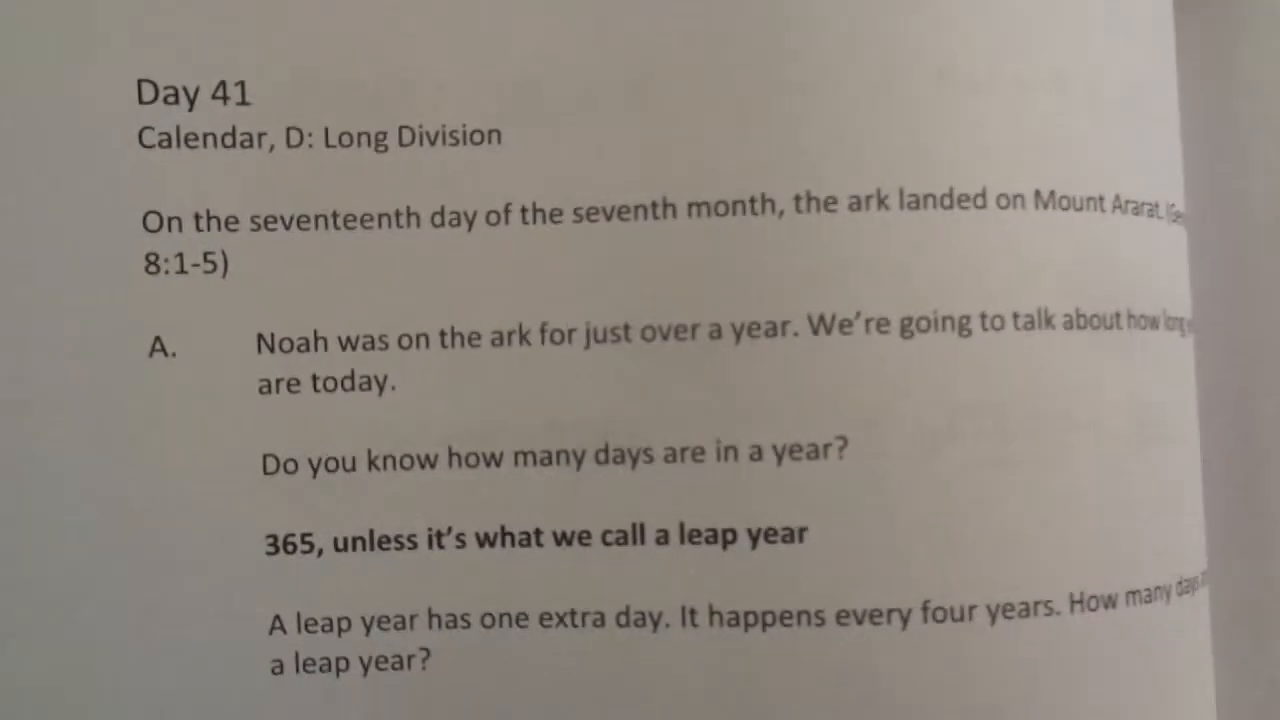
scroll(down, 3)
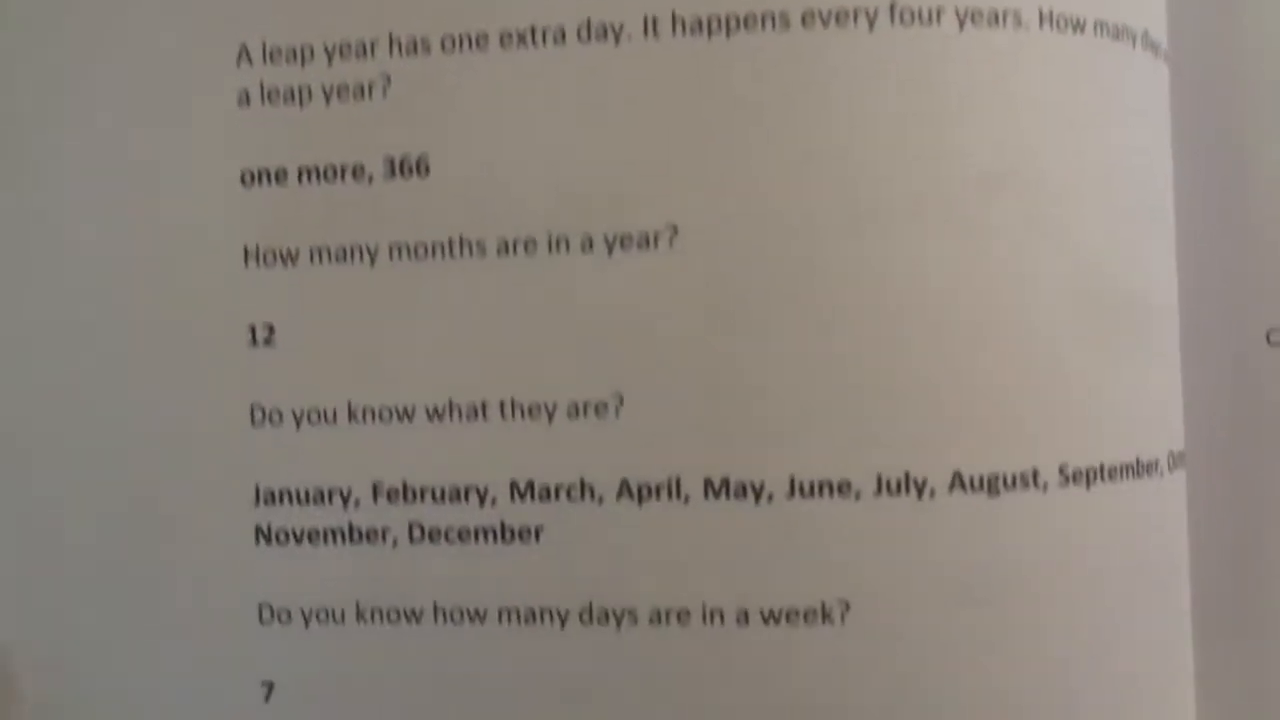
scroll(down, 3)
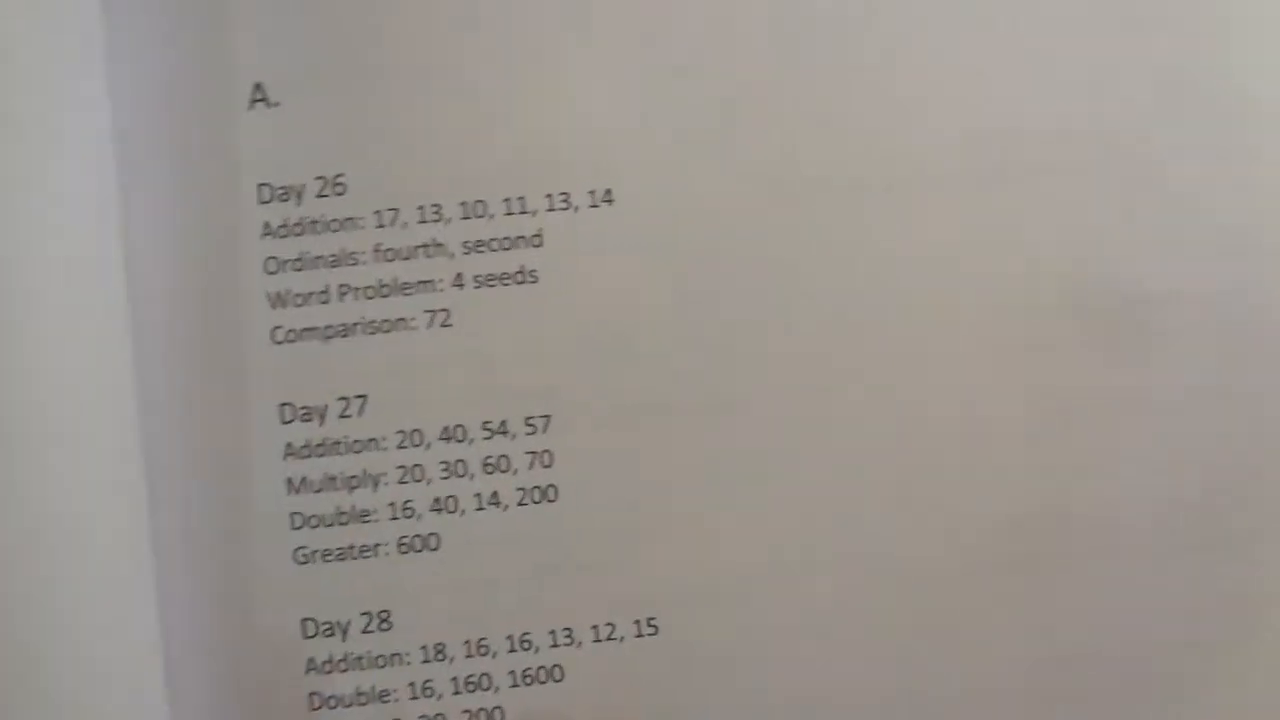
scroll(up, 3)
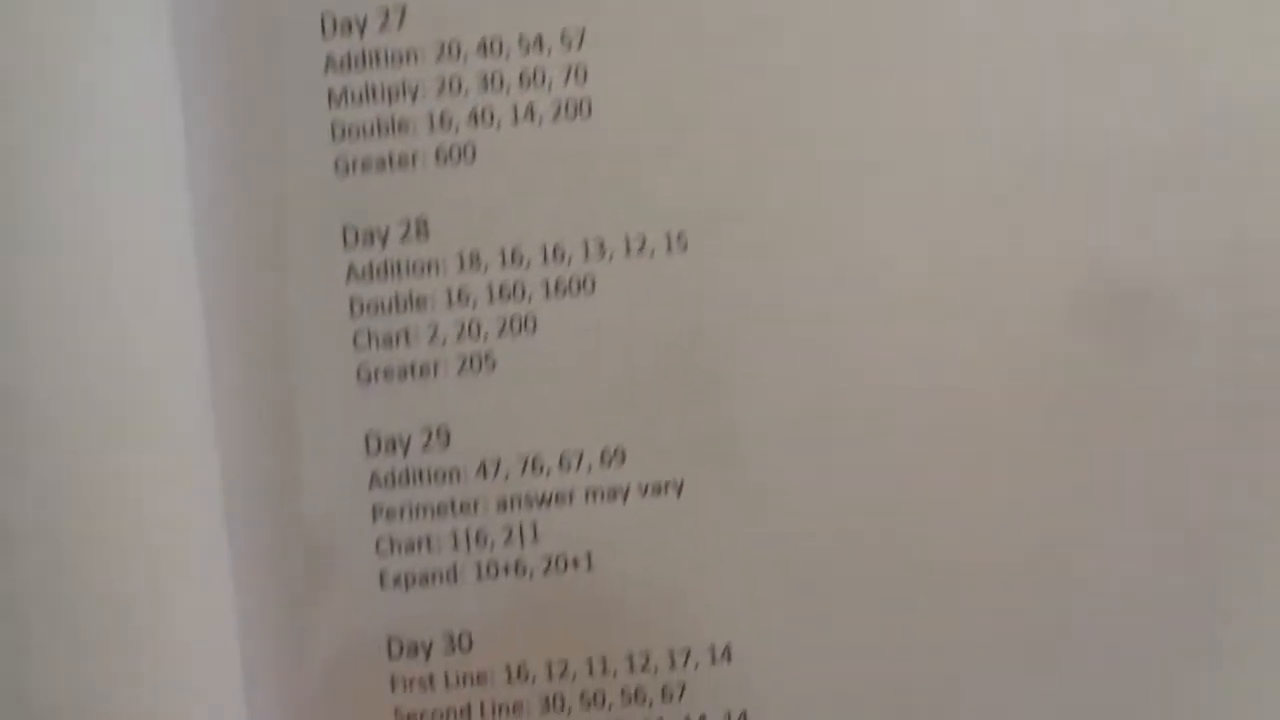